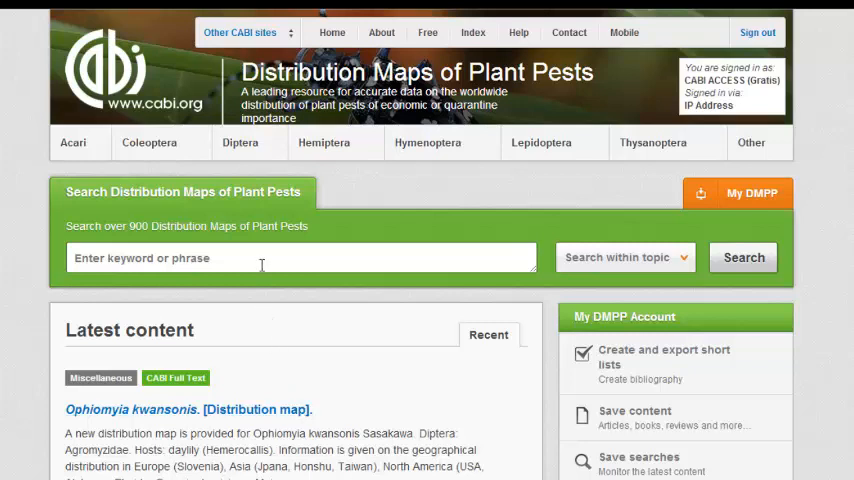
Enter the boolean query potato AND "czech republic" with the phrase quoted in the search box.
{"action": "type", "text": "potato c"}
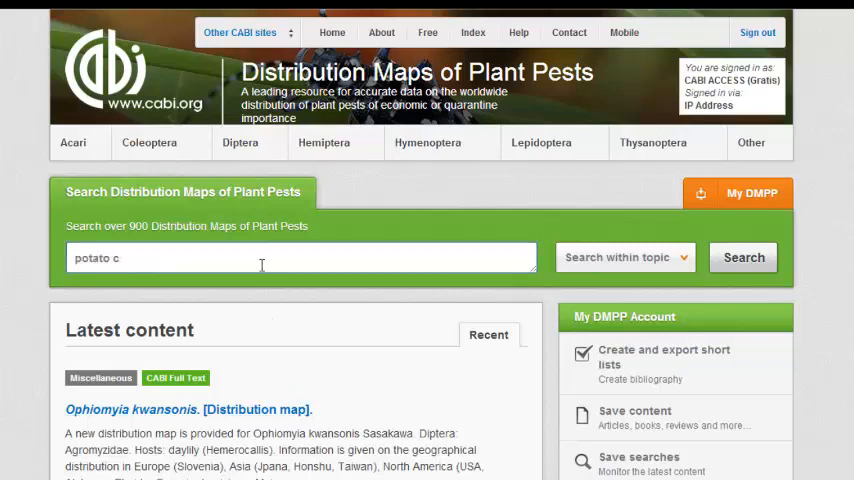
{"action": "type", "text": "zech republic"}
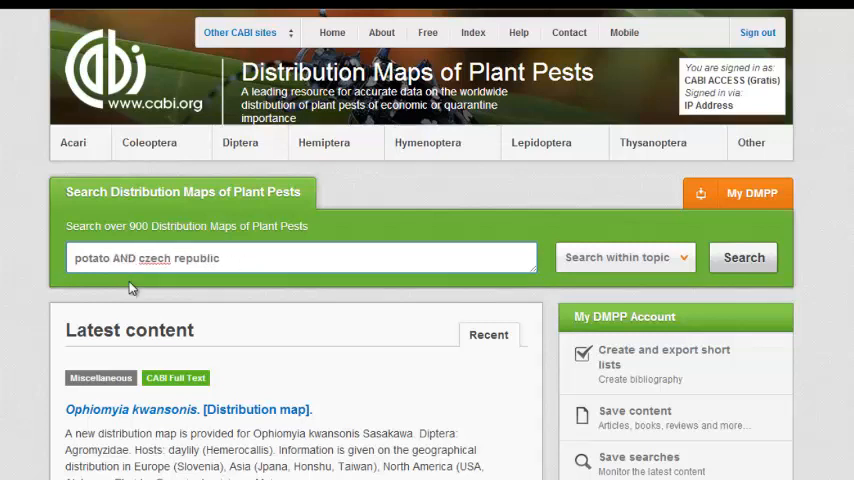
{"action": "type", "text": "\"czech republic\""}
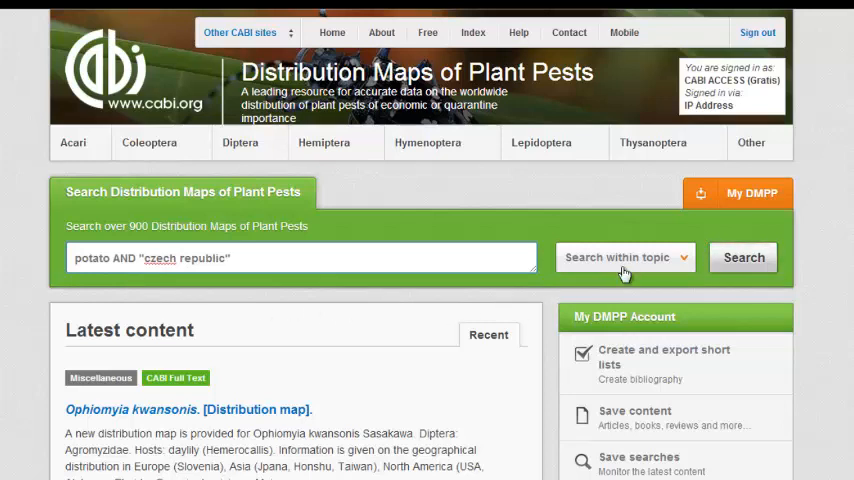
Run the query, returning 8 results with Tuta absoluta listed first.
{"action": "left_click", "coordinate": [624, 256]}
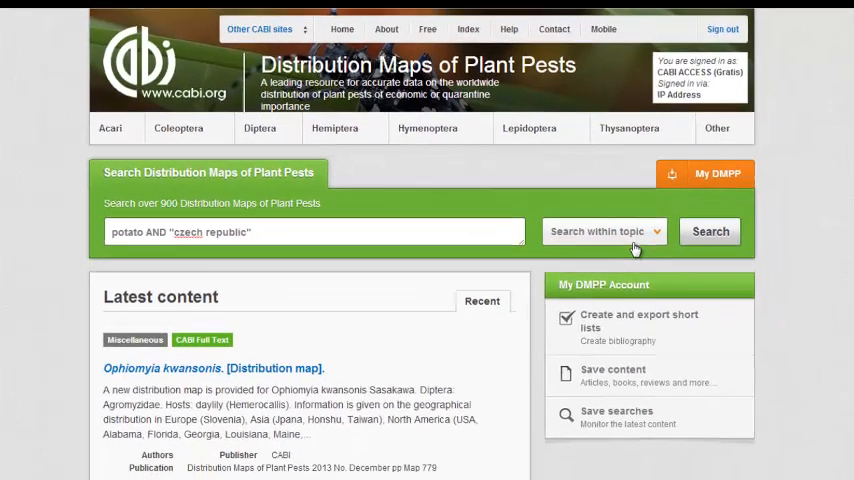
{"action": "left_click", "coordinate": [710, 232]}
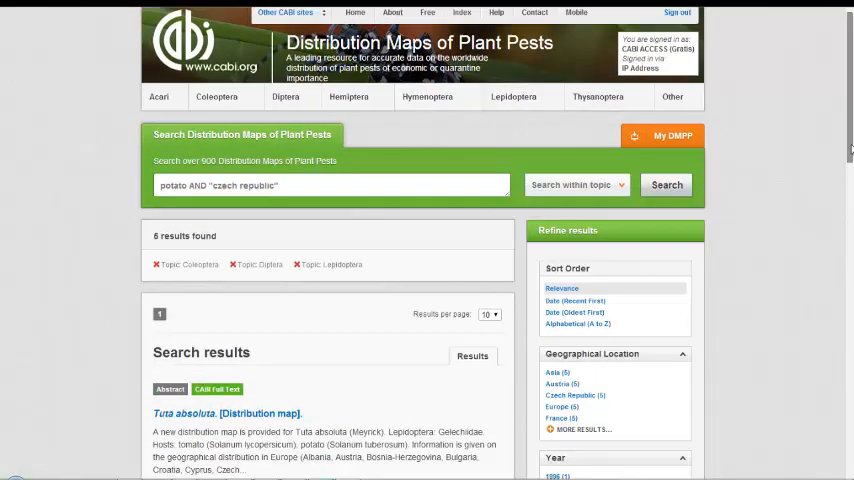
{"action": "scroll", "scroll_direction": "down", "scroll_amount": 3}
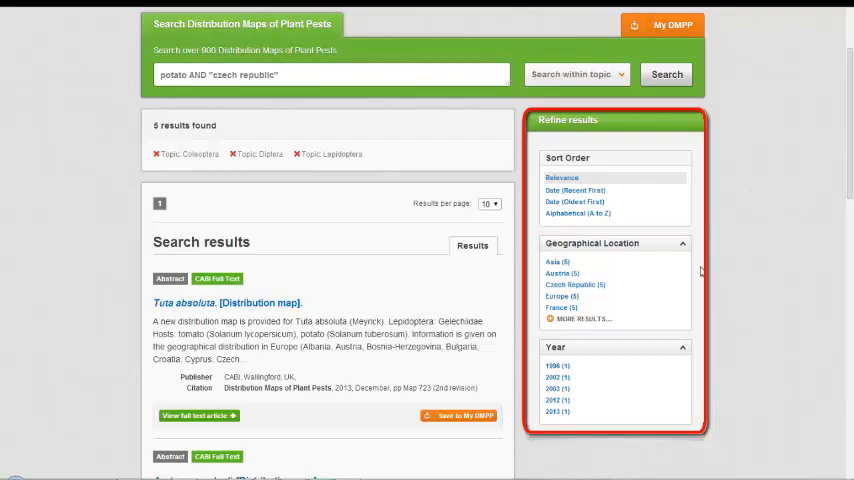
{"action": "left_click", "coordinate": [582, 320]}
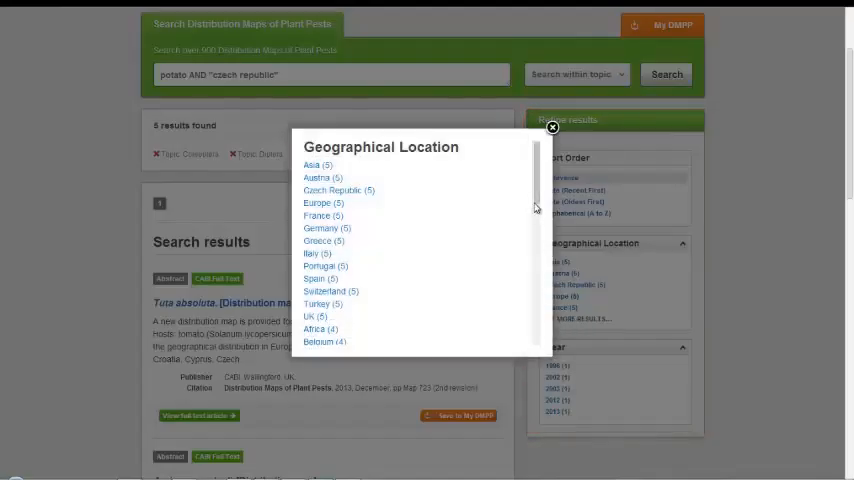
{"action": "scroll", "scroll_direction": "down", "scroll_amount": 3}
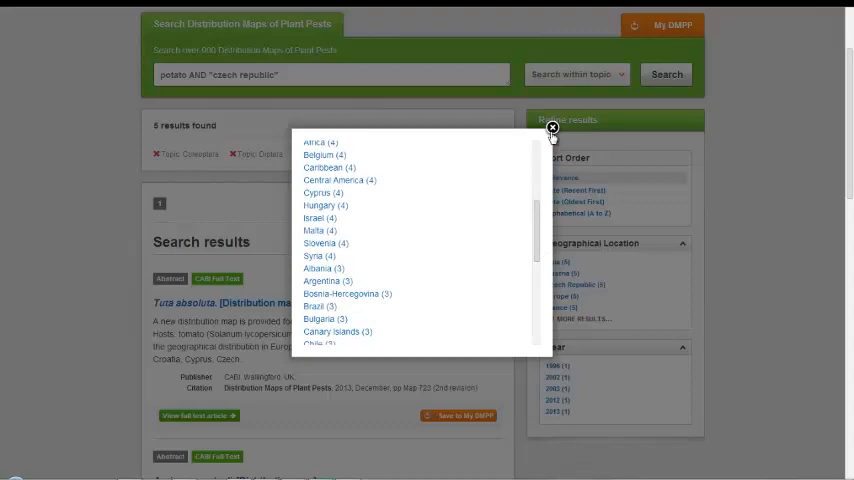
{"action": "left_click", "coordinate": [552, 128]}
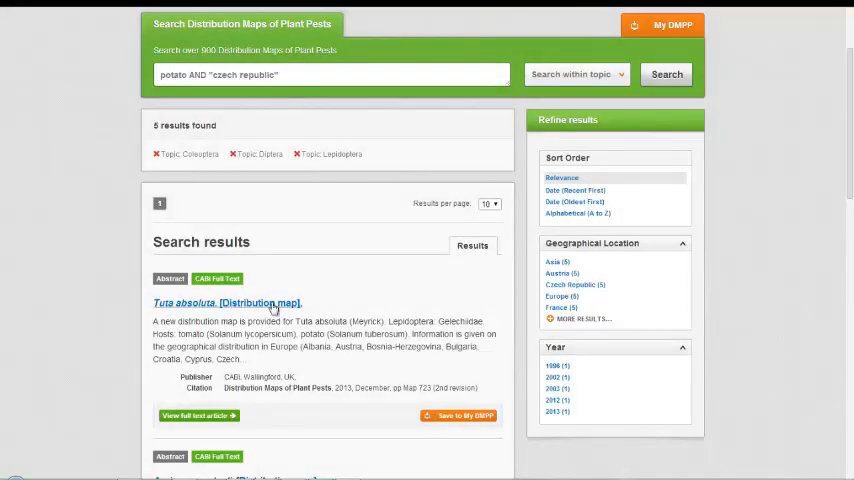
View the Tuta absoluta distribution map record, reviewing its abstract and geographical locations.
{"action": "left_click", "coordinate": [228, 304]}
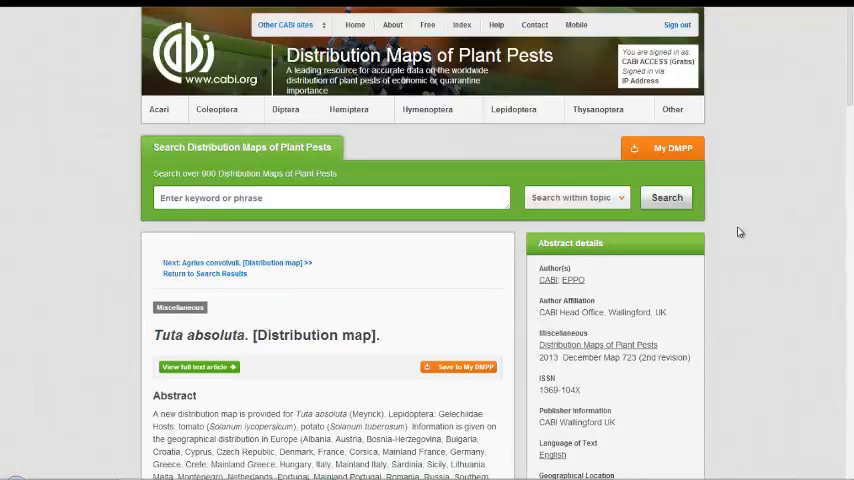
{"action": "scroll", "scroll_direction": "down", "scroll_amount": 3}
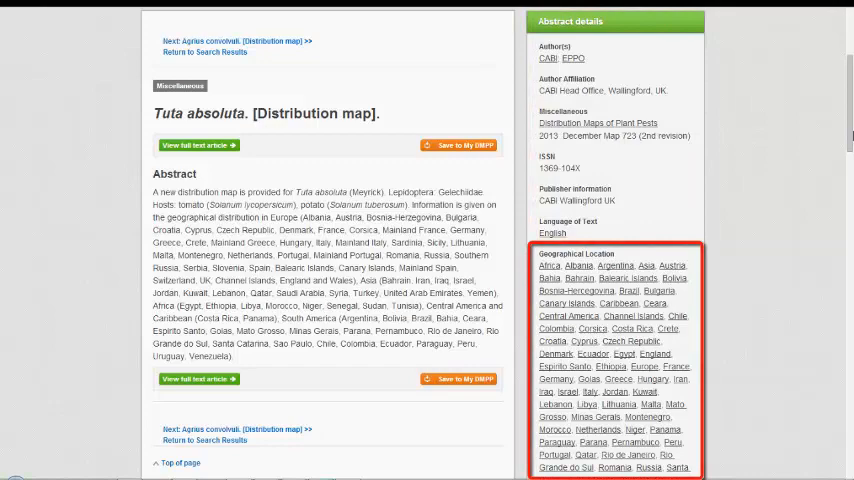
{"action": "scroll", "scroll_direction": "up", "scroll_amount": 3}
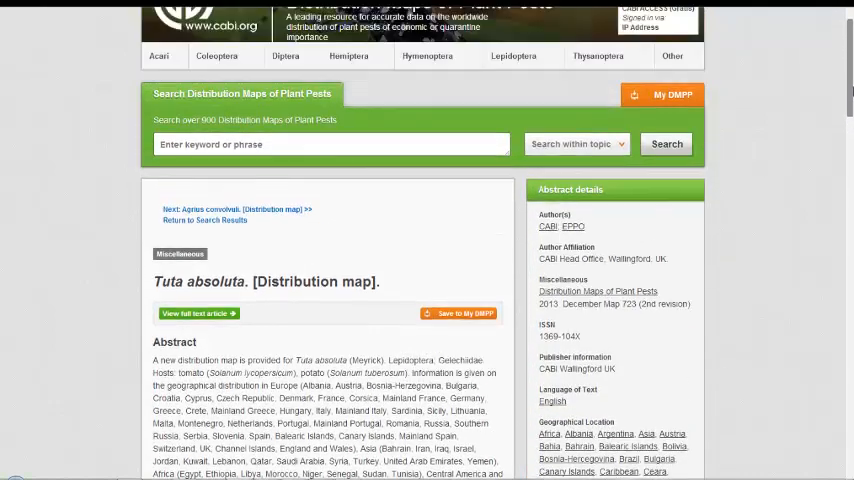